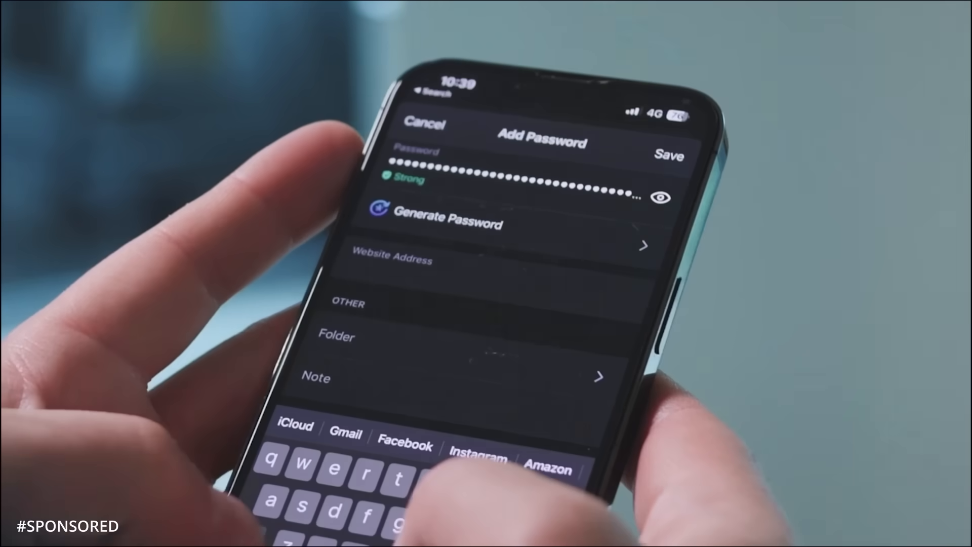
pyautogui.write('nord')
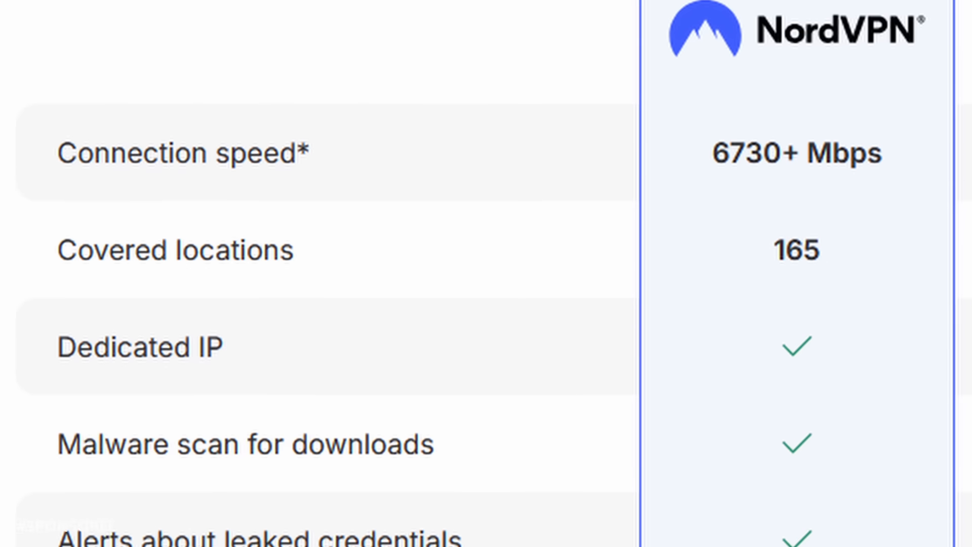
pyautogui.scroll(-3)
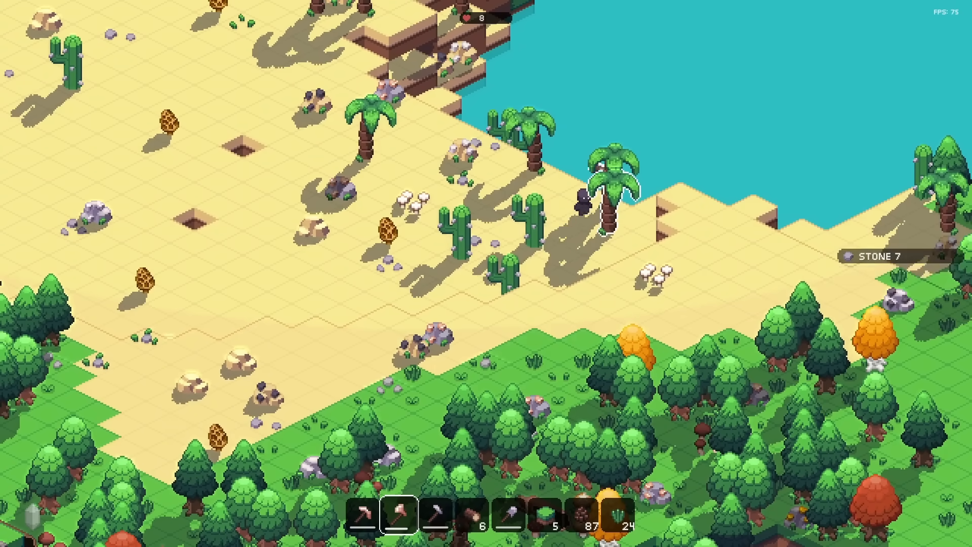
pyautogui.click(608, 186)
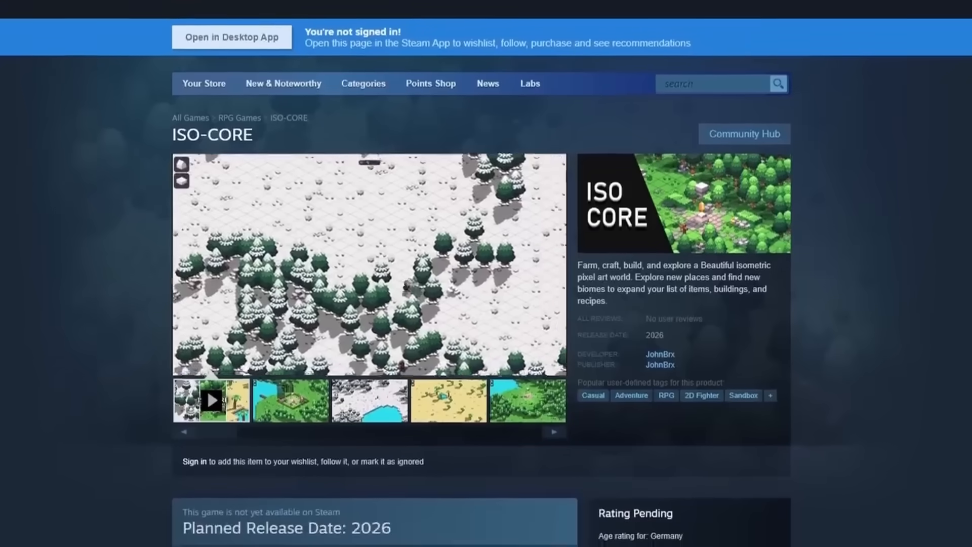
pyautogui.scroll(-3)
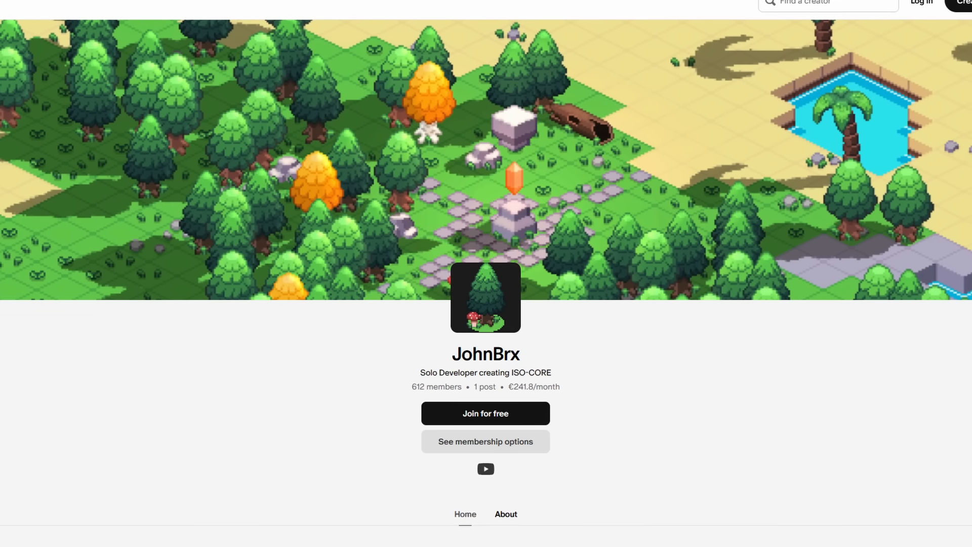
pyautogui.scroll(-3)
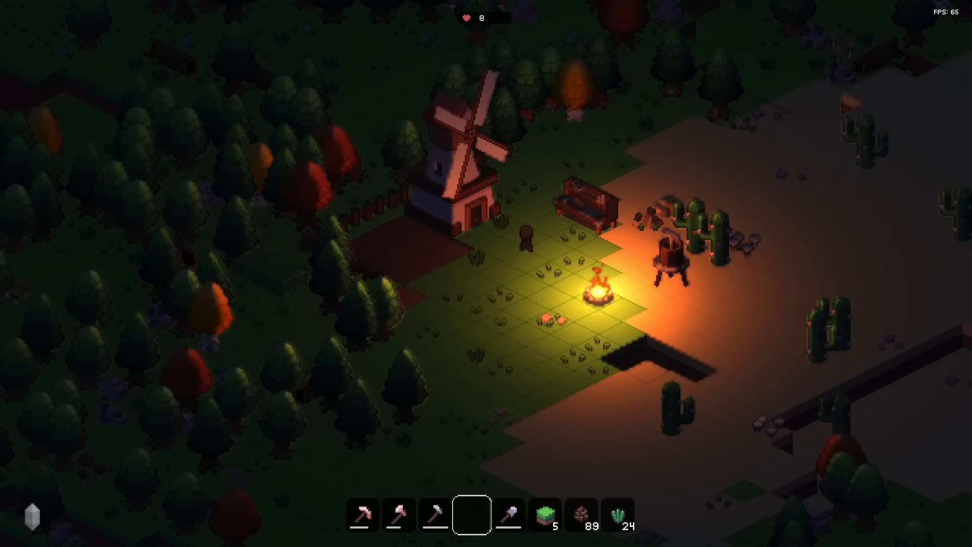
pyautogui.click(598, 294)
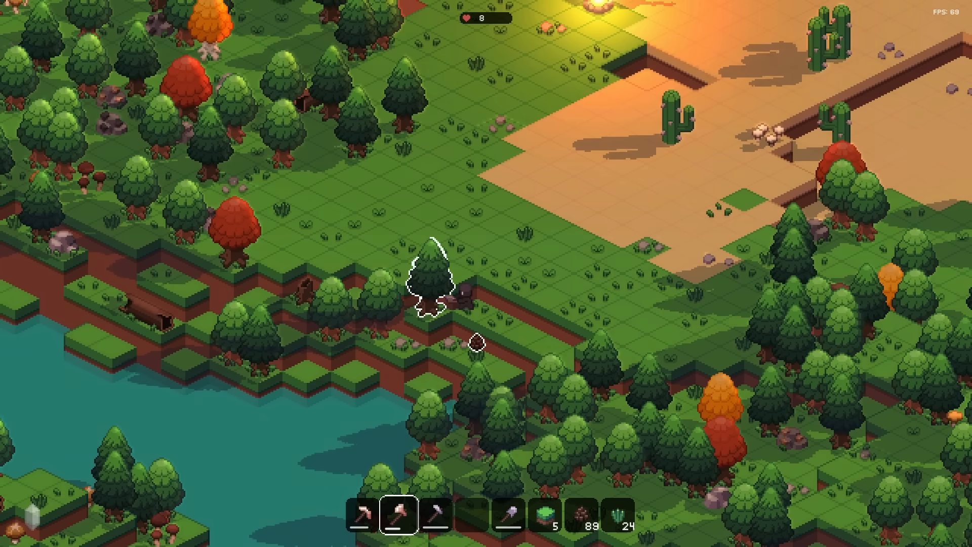
pyautogui.click(434, 285)
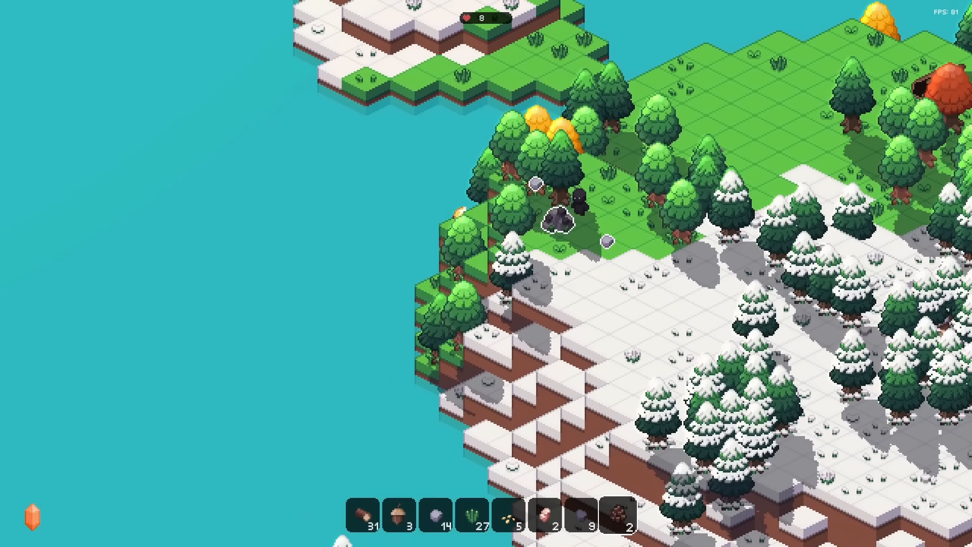
pyautogui.click(563, 225)
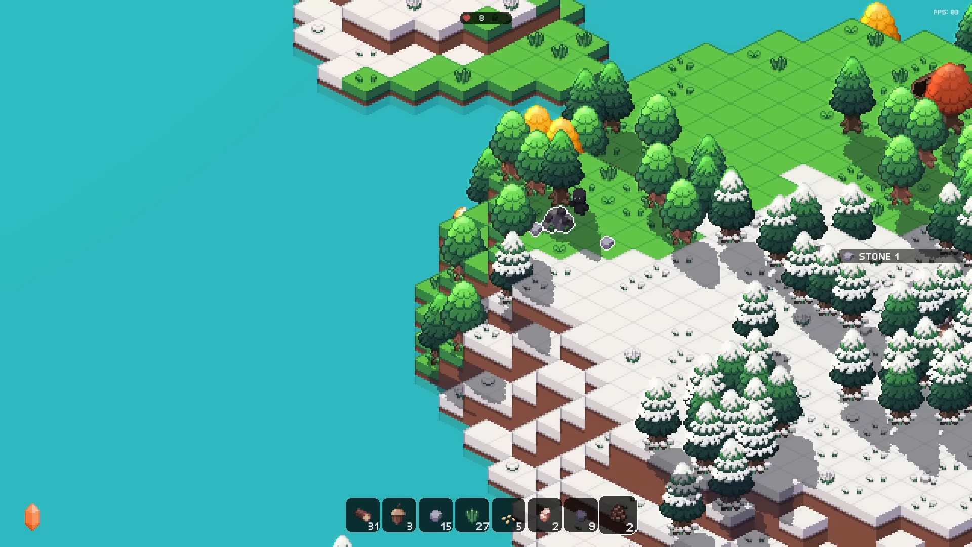
pyautogui.click(565, 219)
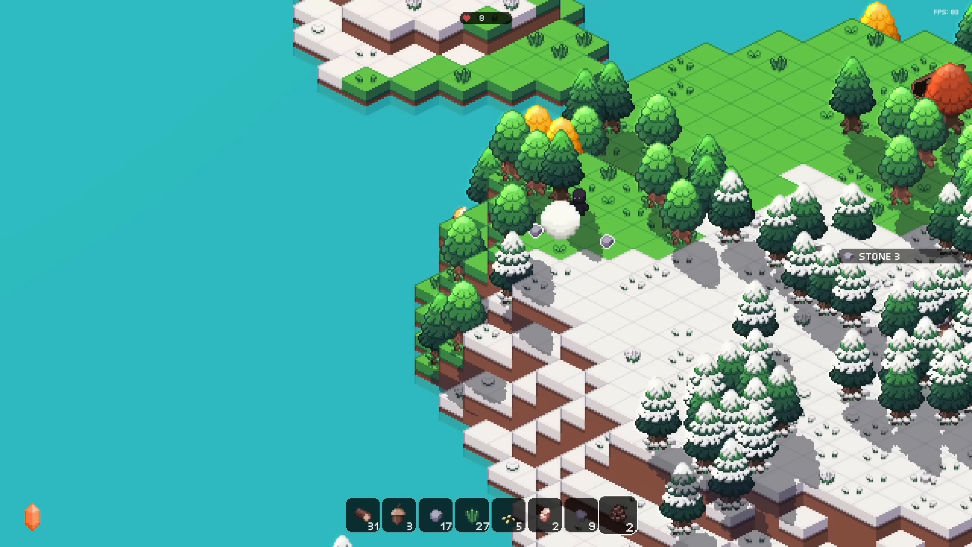
pyautogui.click(562, 220)
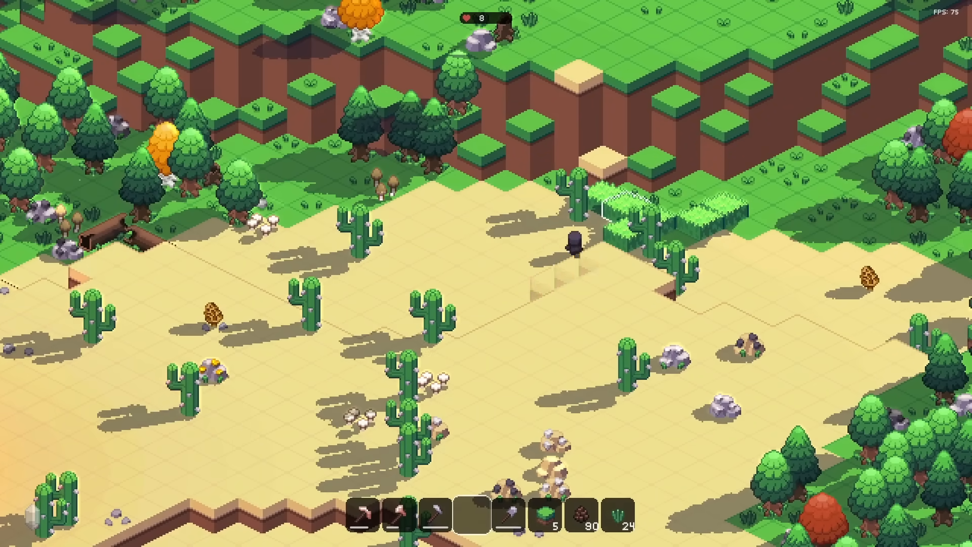
pyautogui.click(577, 242)
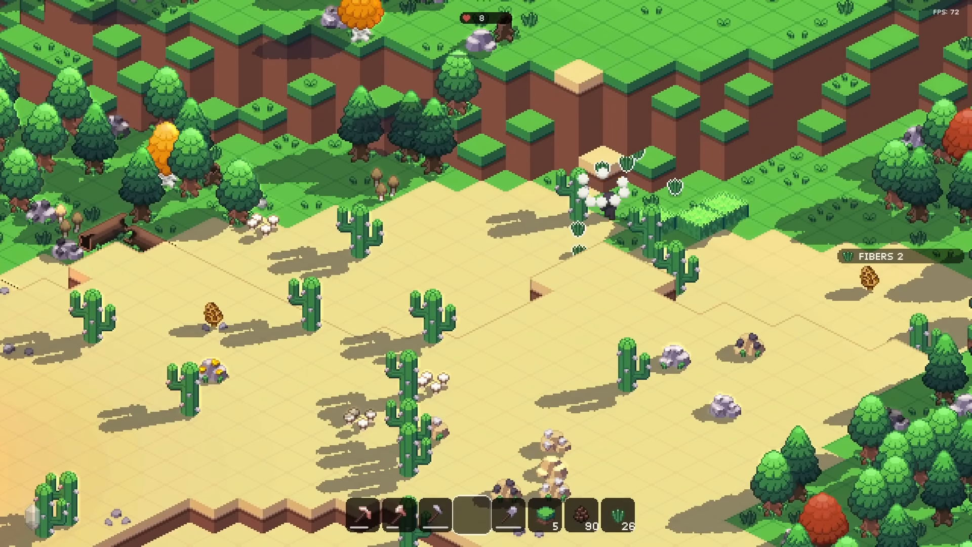